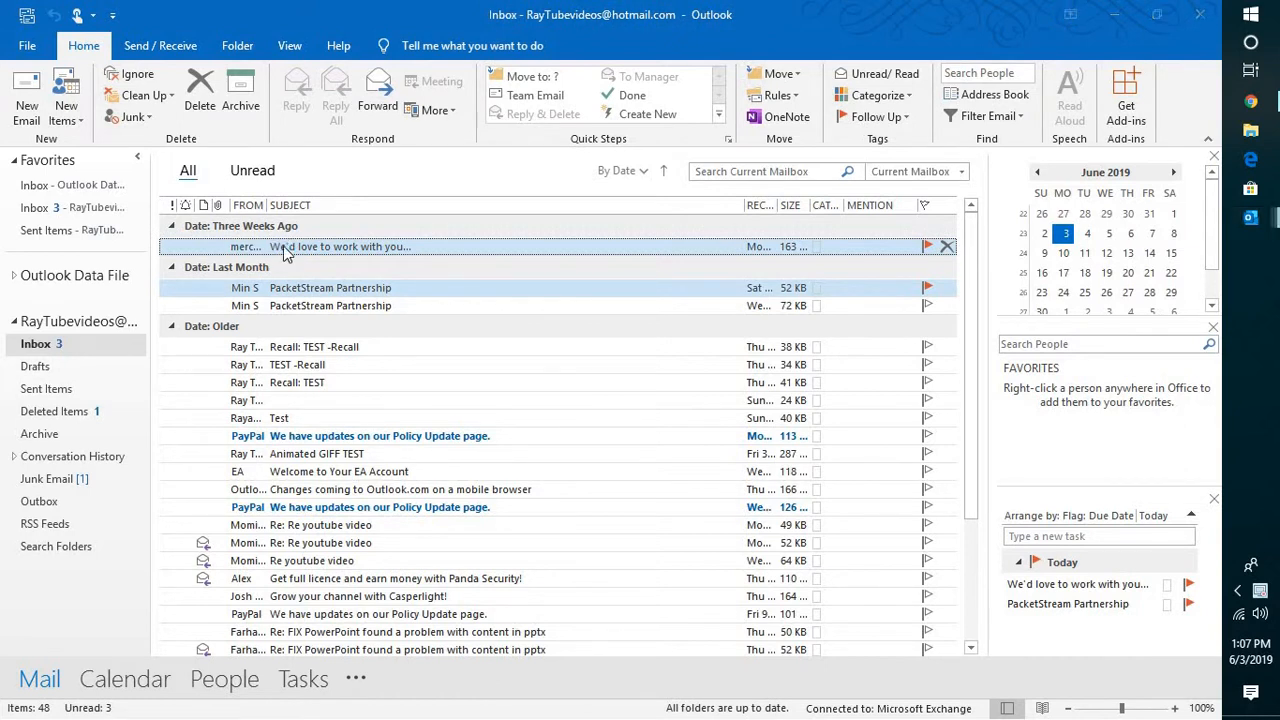
Try Helvetica and Algerian on 'TEST' text in a throwaway message, then discard it.
{"action": "left_click", "coordinate": [26, 96]}
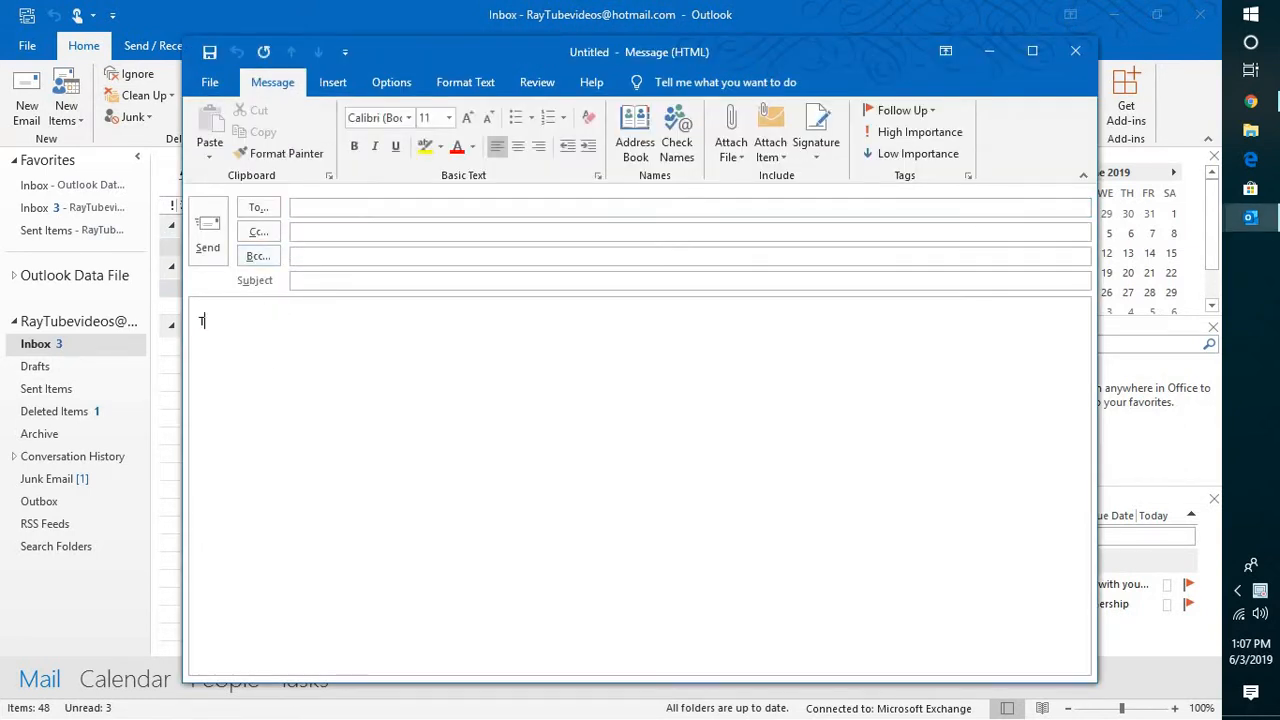
{"action": "type", "text": "EST"}
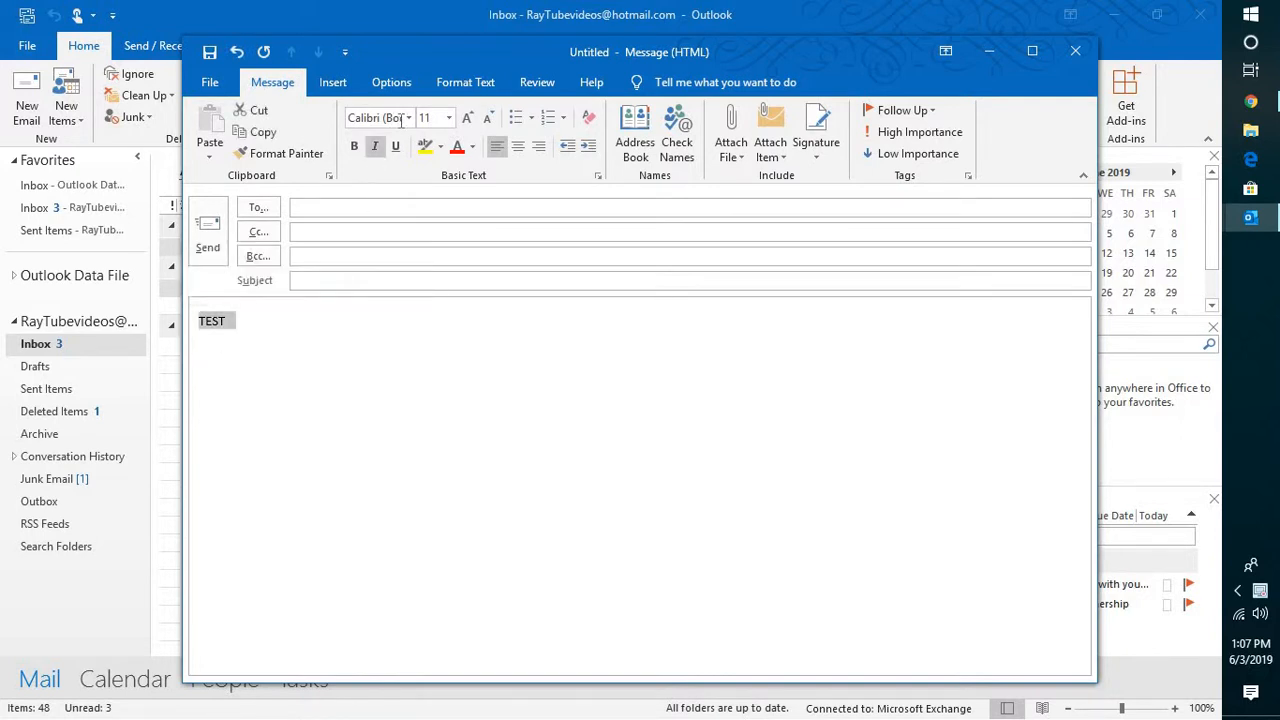
{"action": "left_click", "coordinate": [408, 116]}
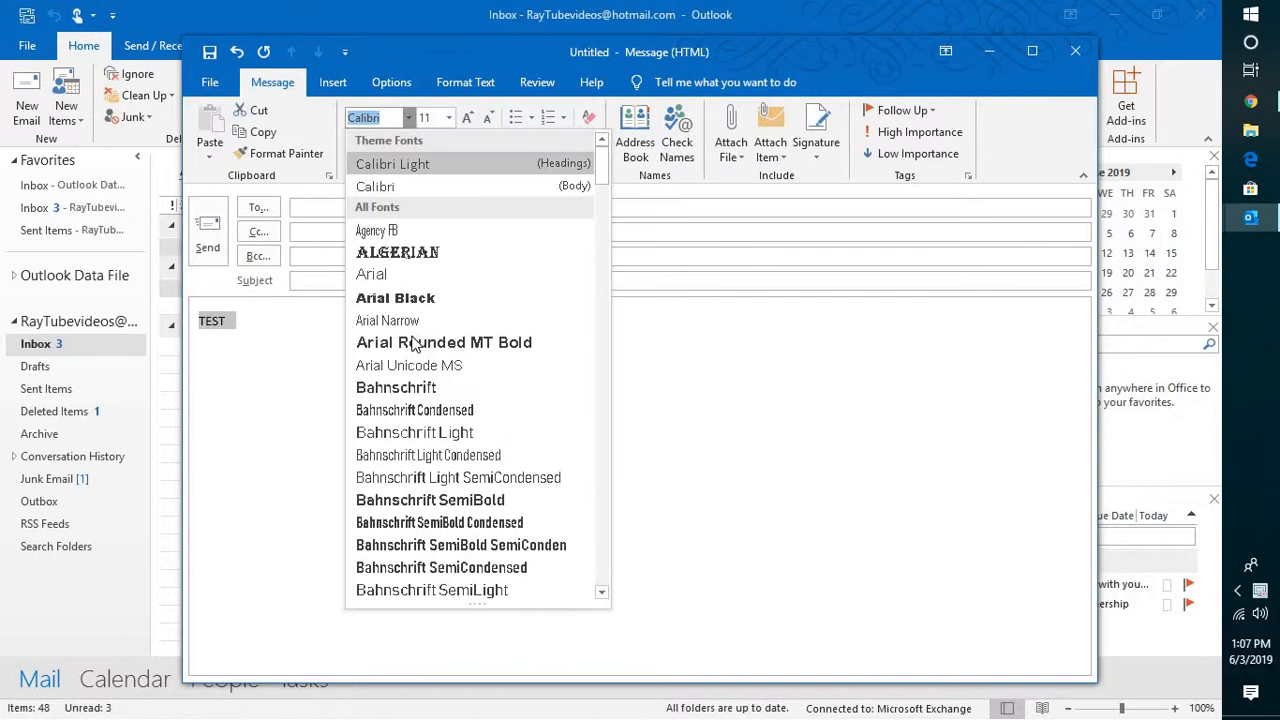
{"action": "left_click", "coordinate": [396, 252]}
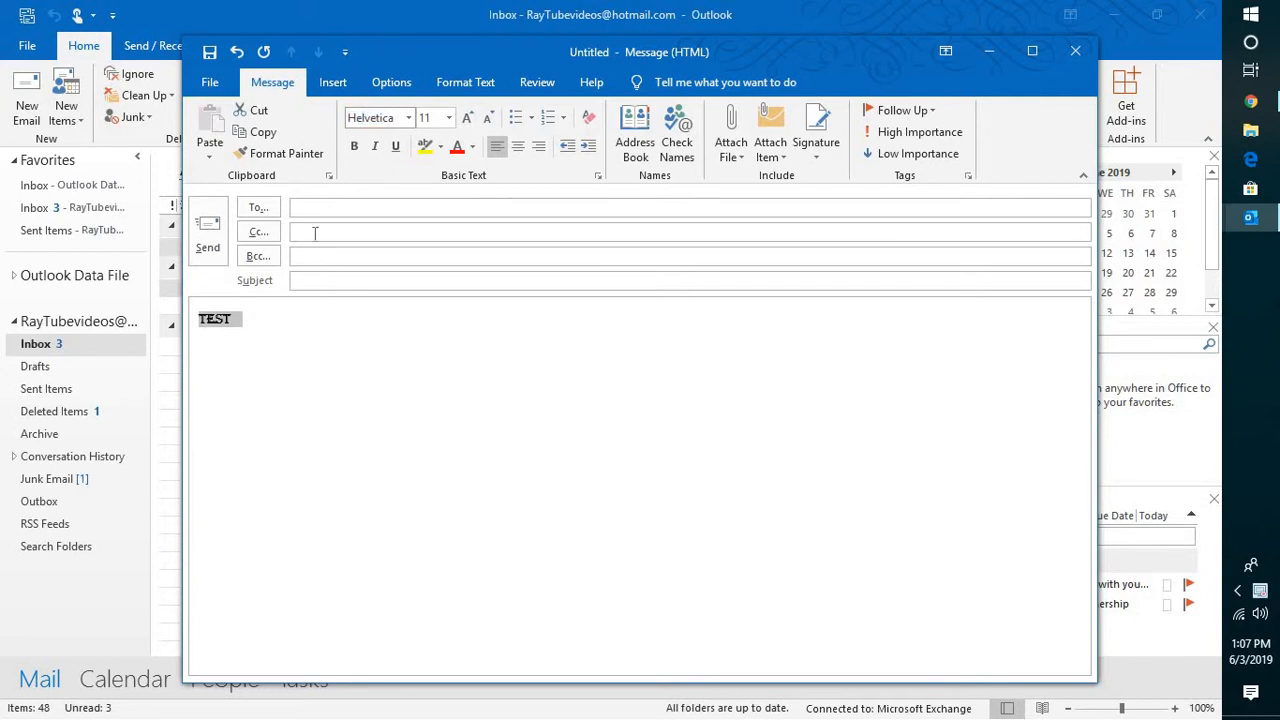
{"action": "left_click", "coordinate": [376, 118]}
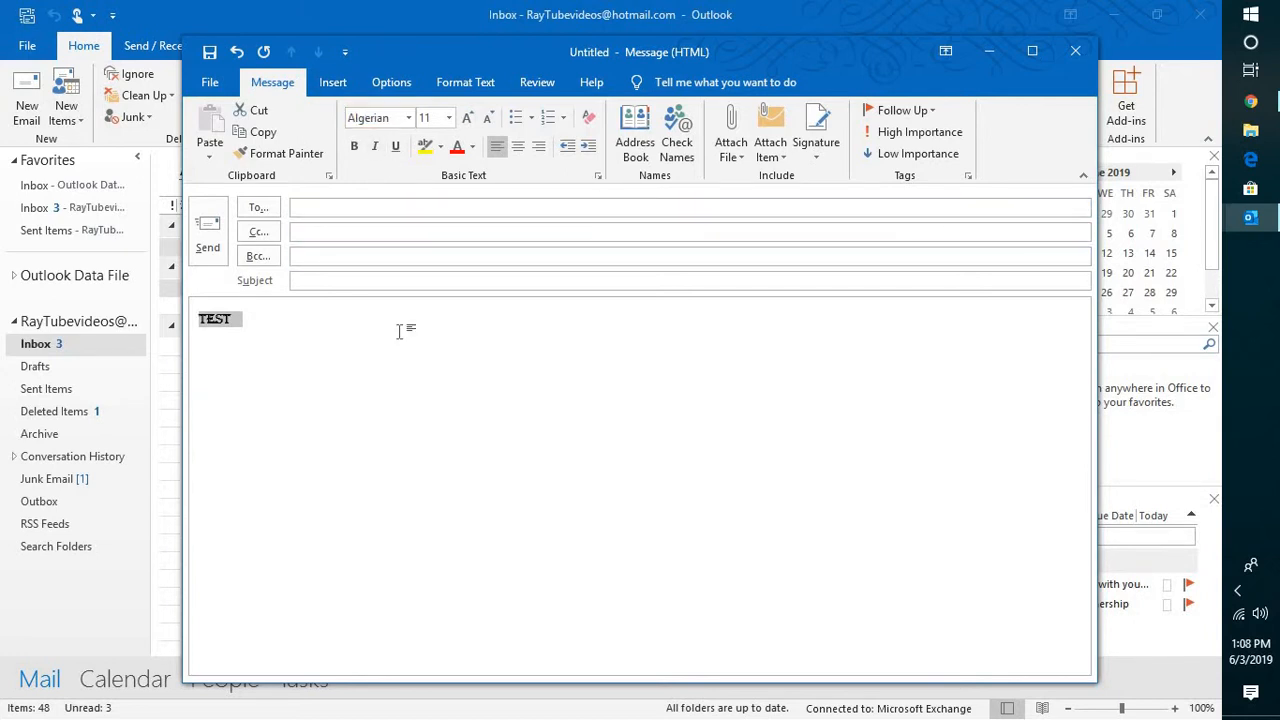
{"action": "left_click", "coordinate": [1076, 52]}
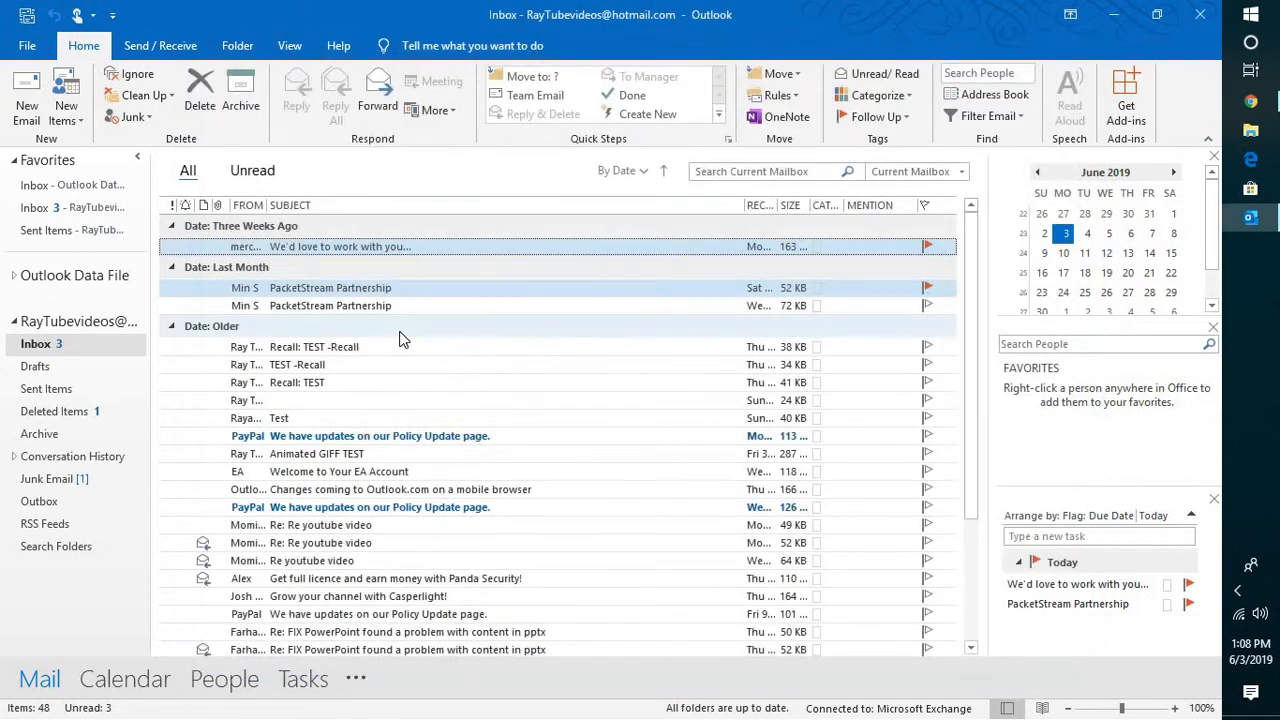
Reach the Mail page of Outlook Options via File.
{"action": "left_click", "coordinate": [28, 44]}
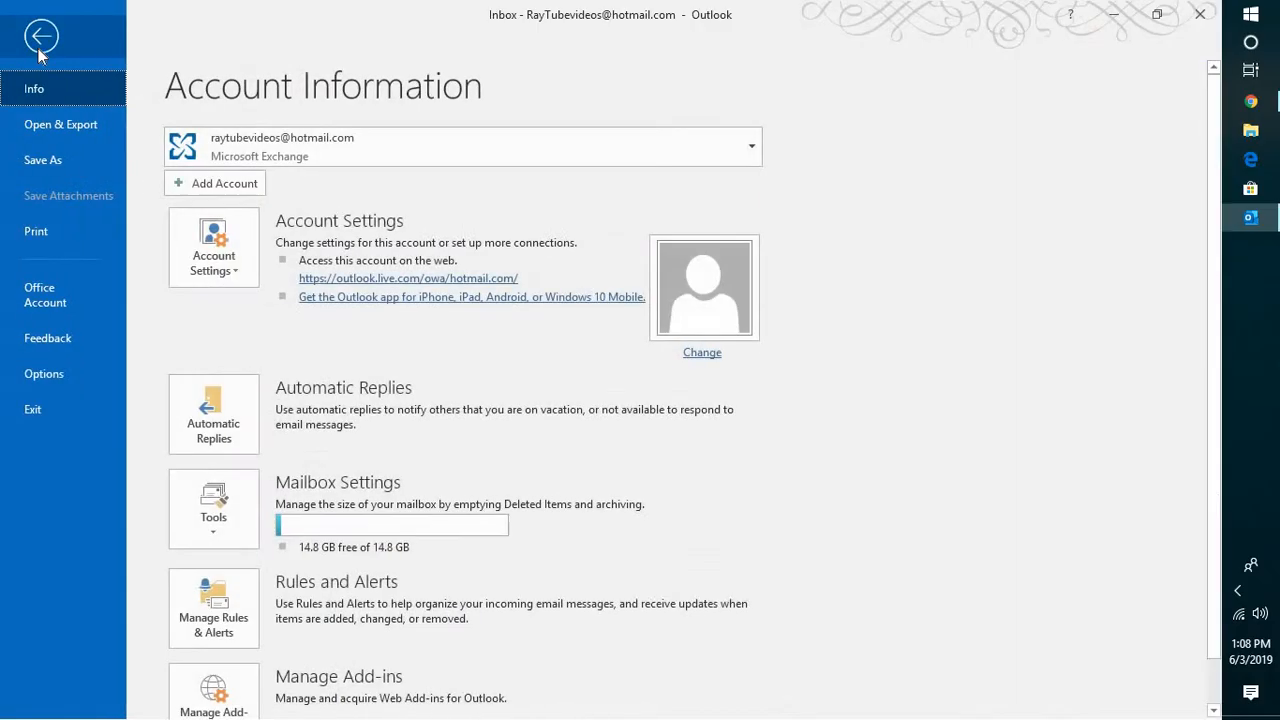
{"action": "left_click", "coordinate": [42, 36]}
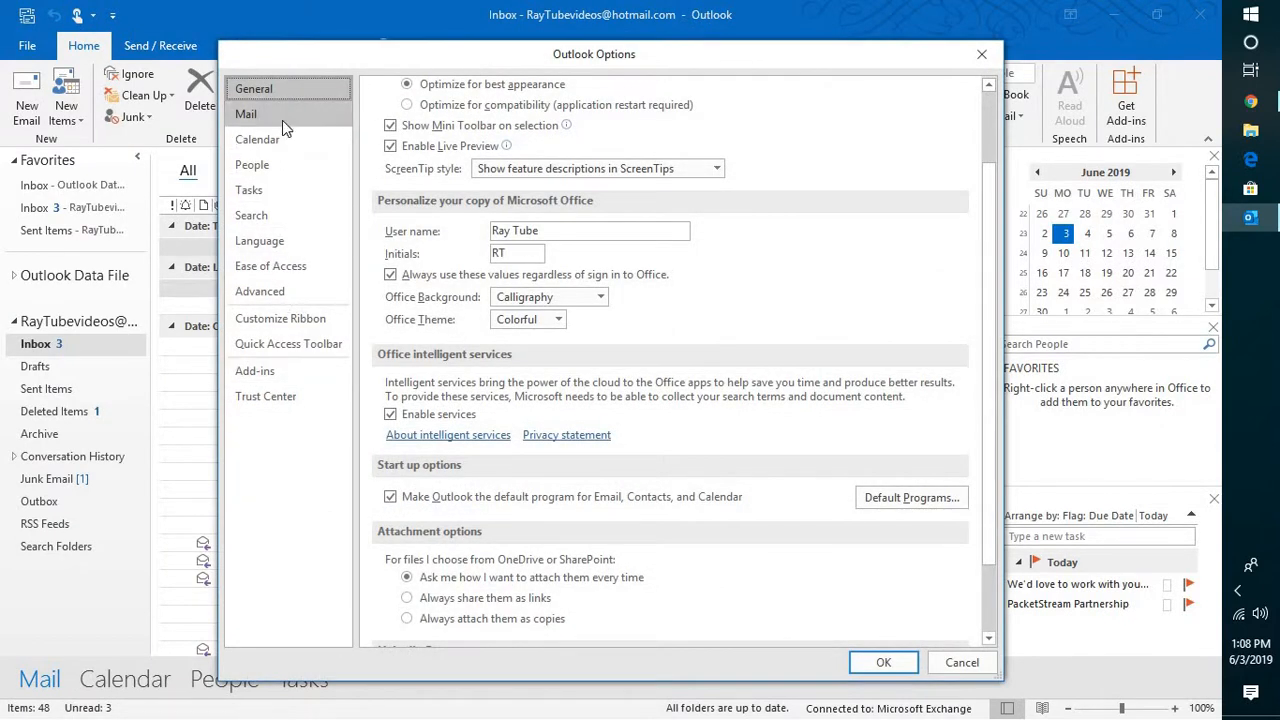
{"action": "left_click", "coordinate": [246, 112]}
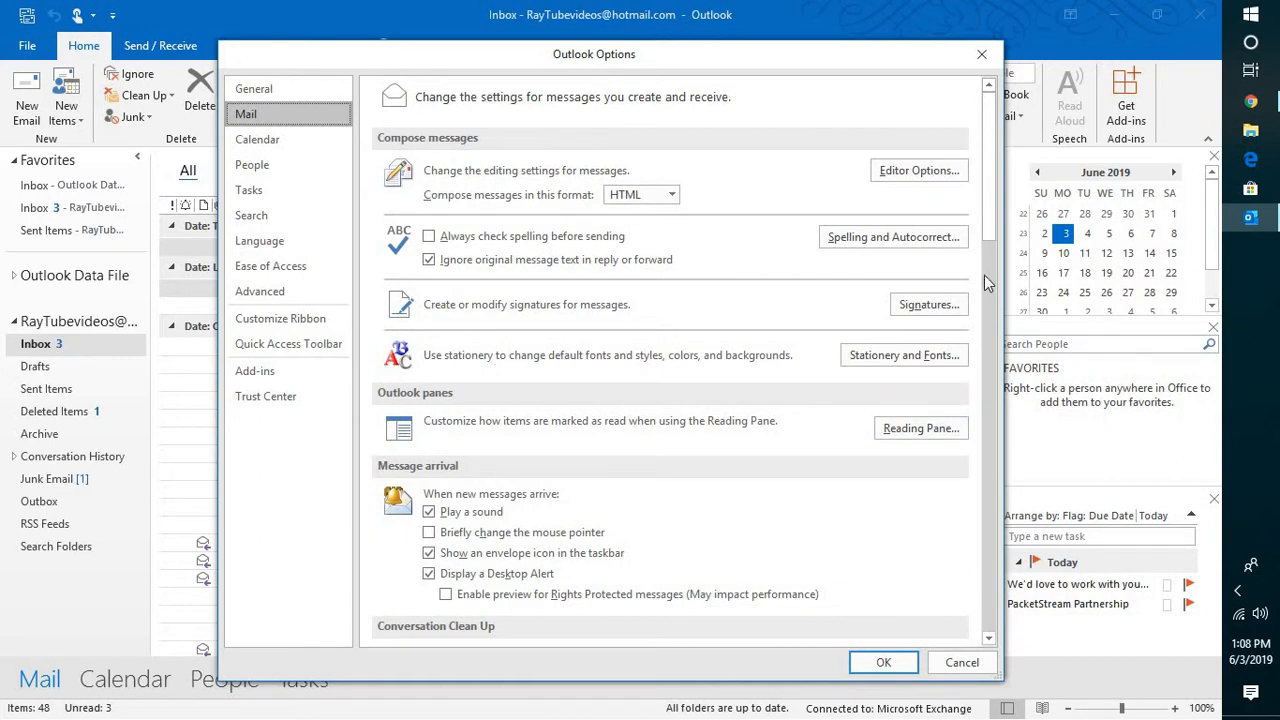
{"action": "mouse_move", "coordinate": [904, 356]}
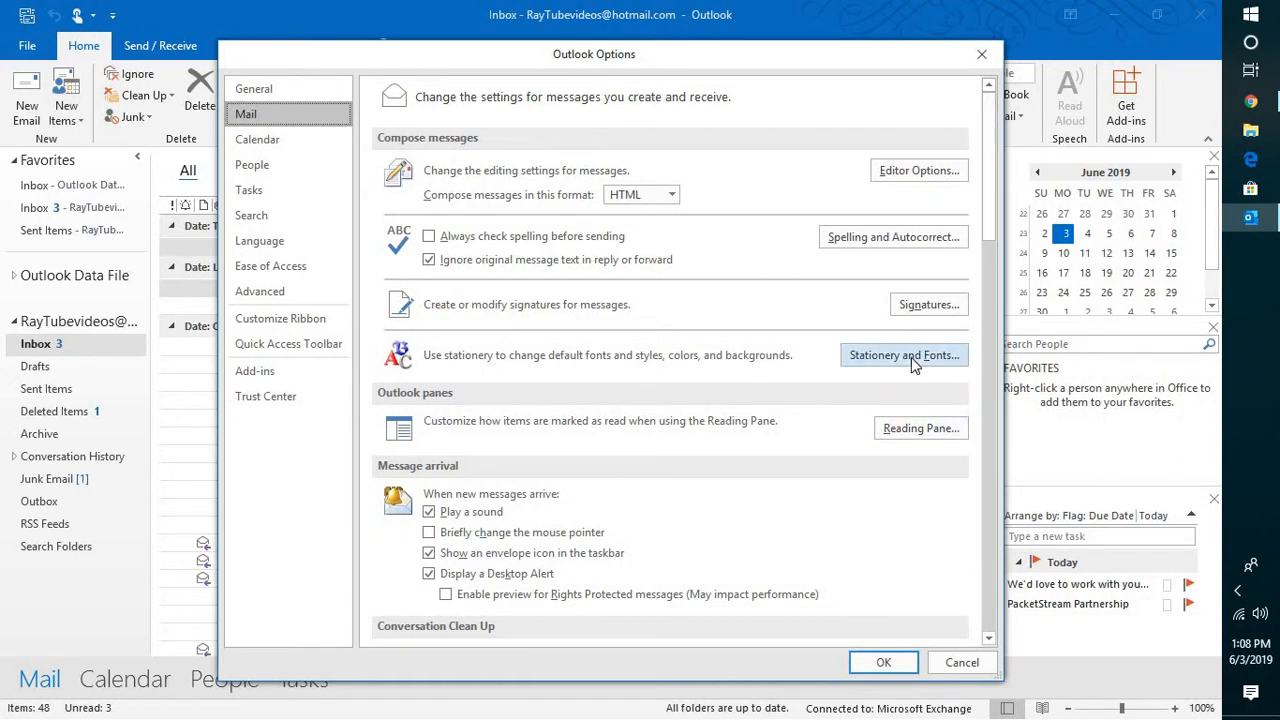
Set the new-mail font to Helvetica, Bold Italic, size 24 in Stationery and Fonts.
{"action": "left_click", "coordinate": [904, 356]}
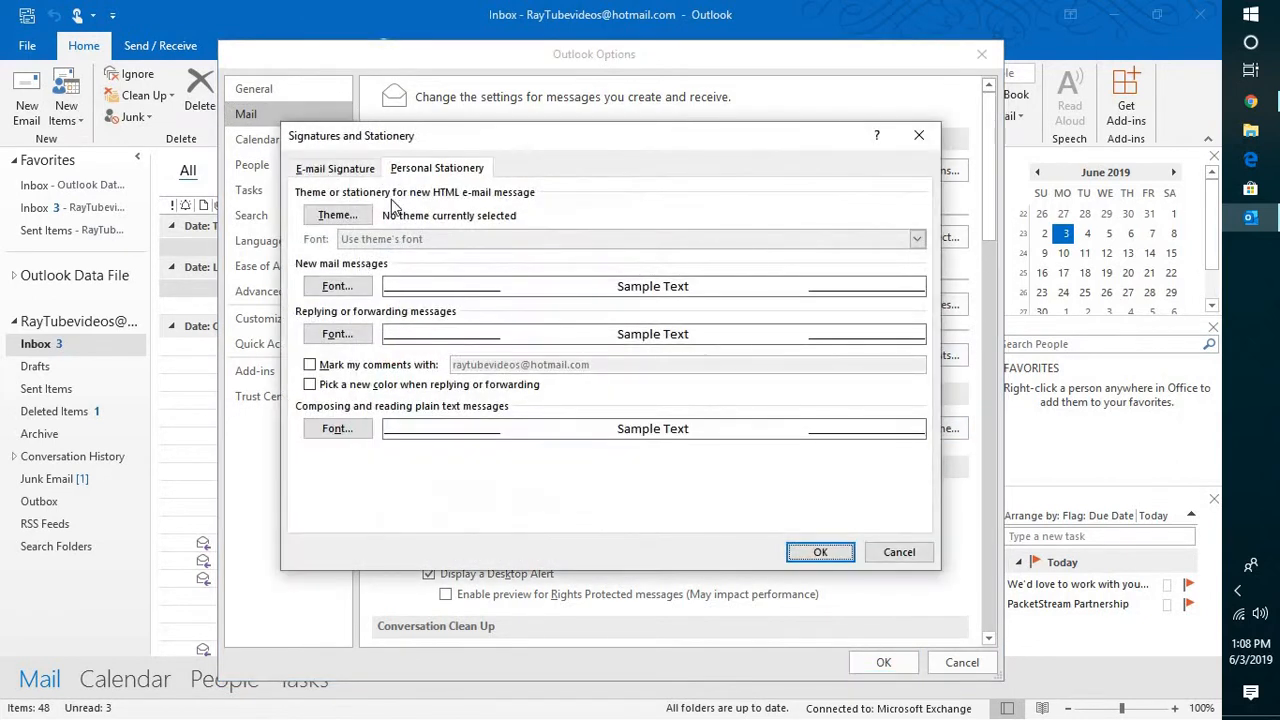
{"action": "mouse_move", "coordinate": [360, 228]}
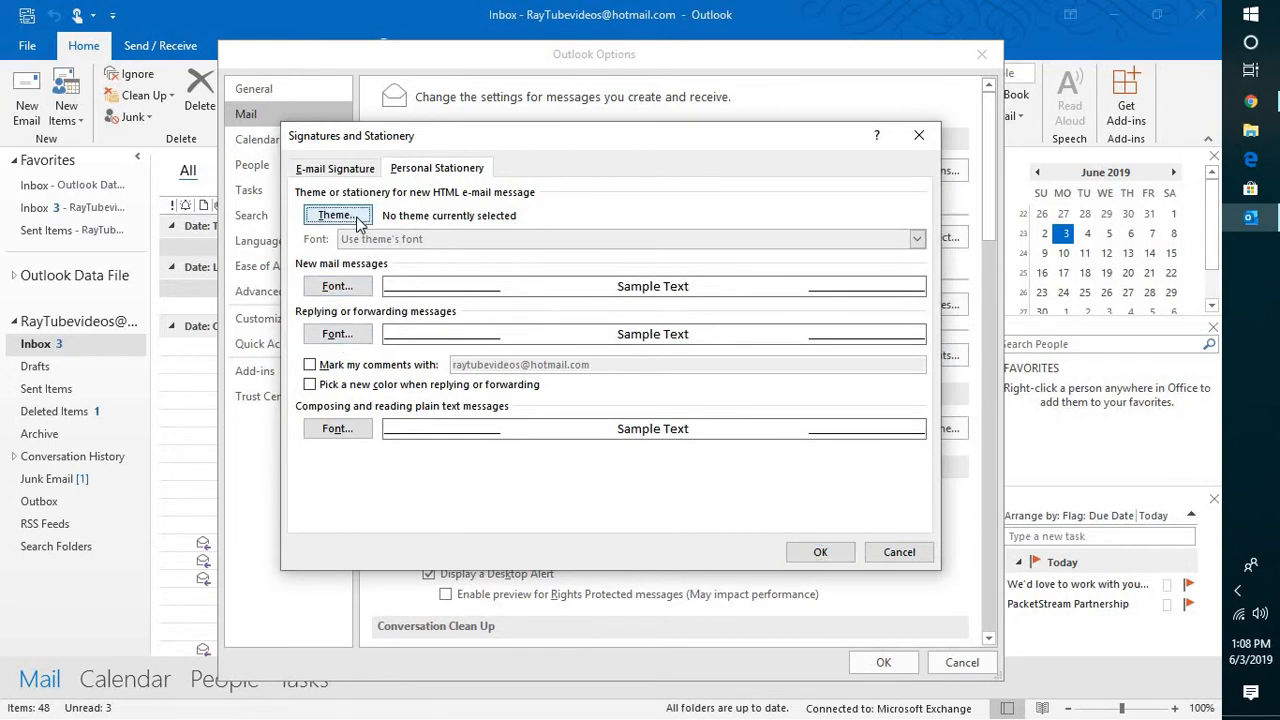
{"action": "left_click", "coordinate": [336, 216]}
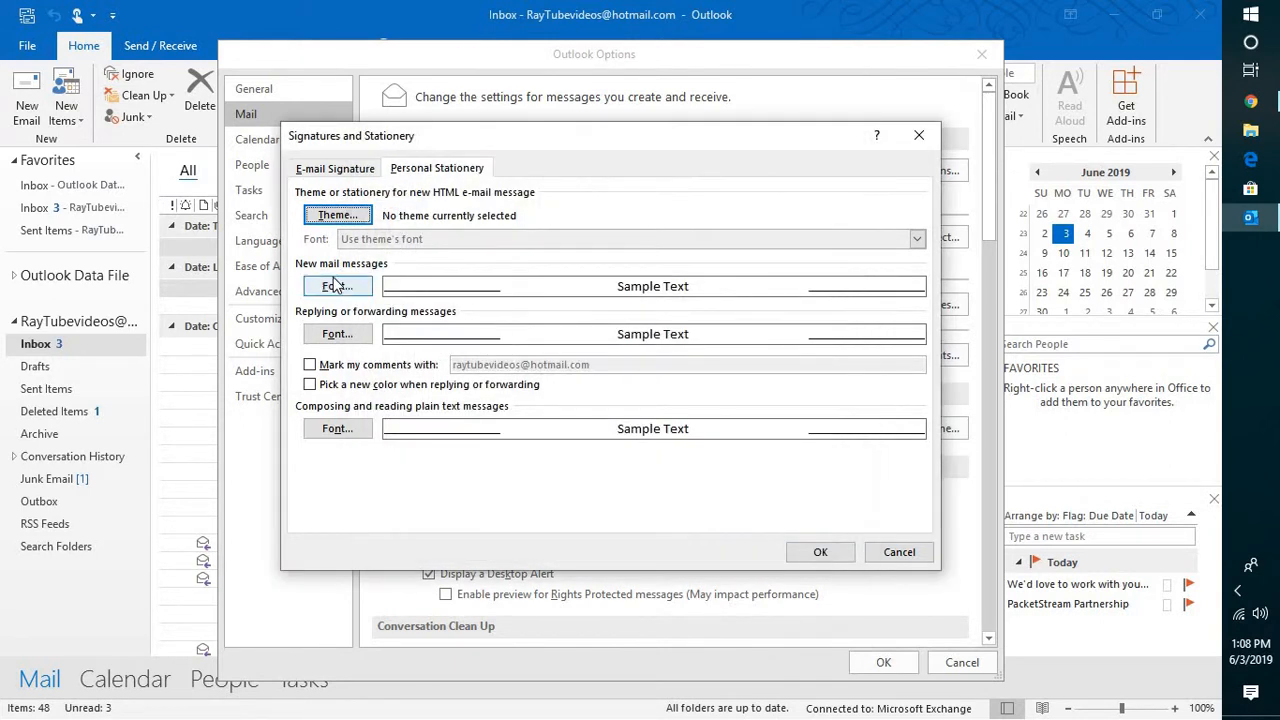
{"action": "left_click", "coordinate": [336, 286]}
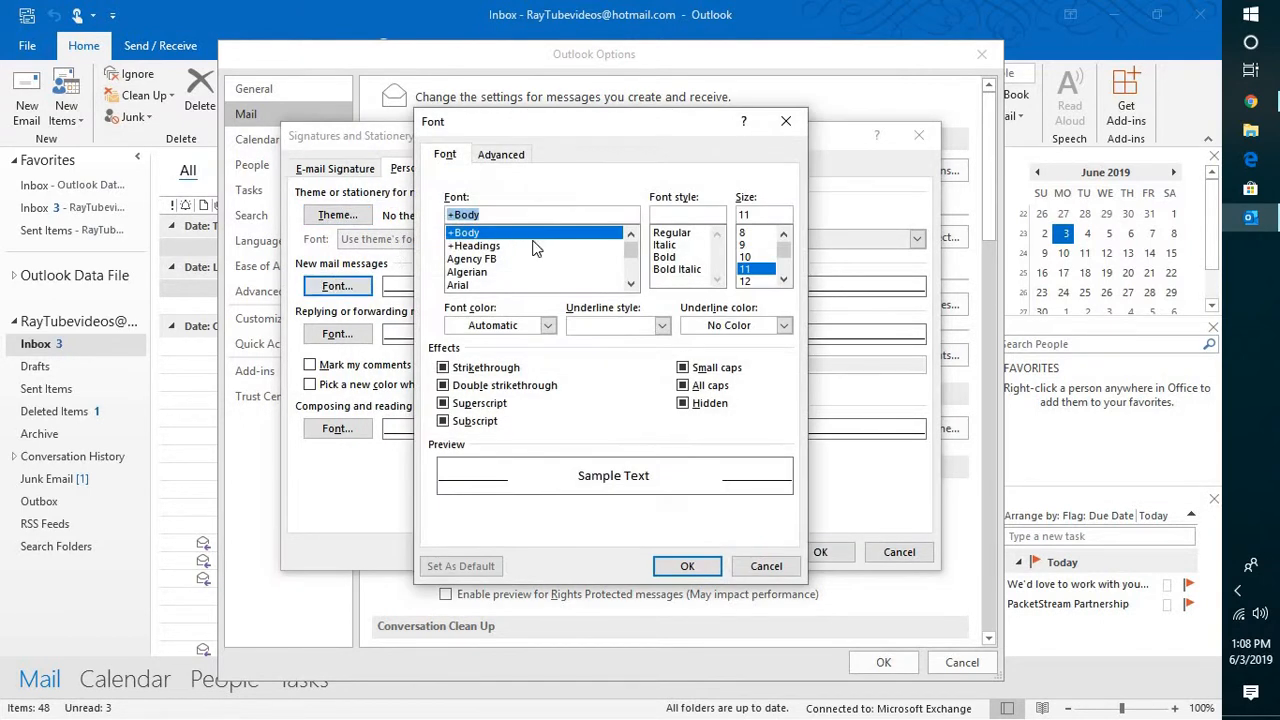
{"action": "type", "text": "H"}
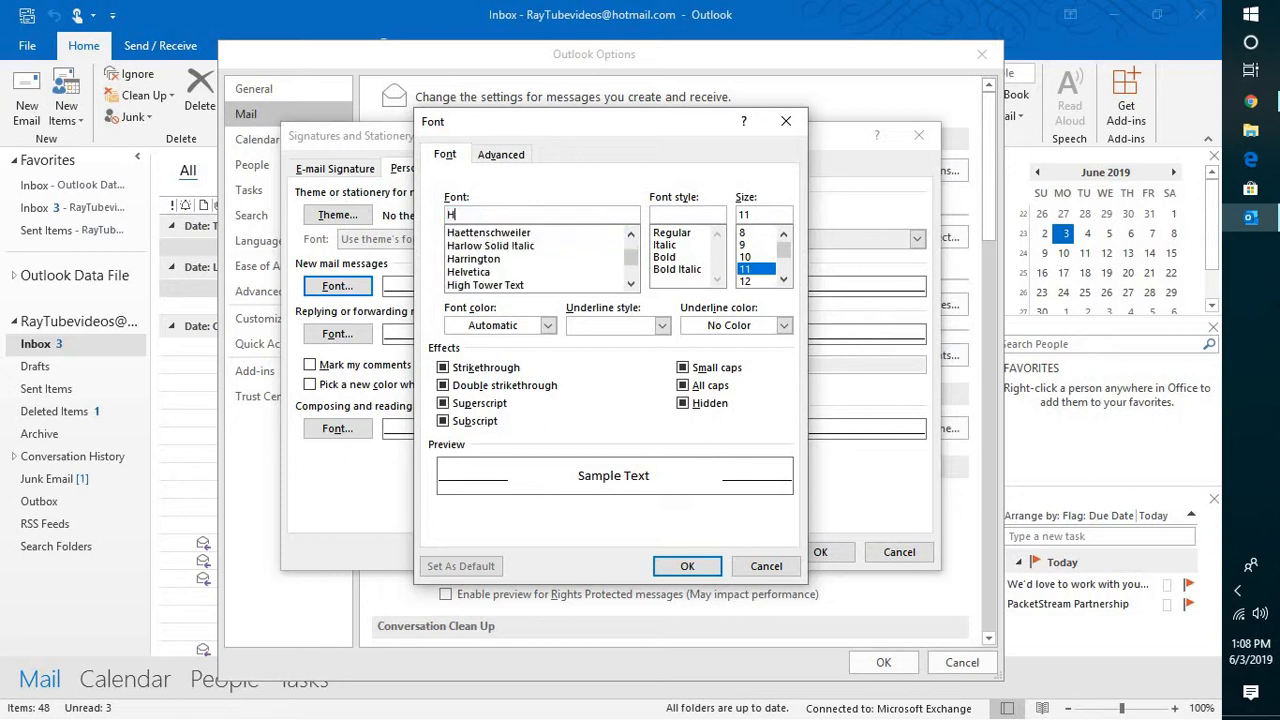
{"action": "type", "text": "EL"}
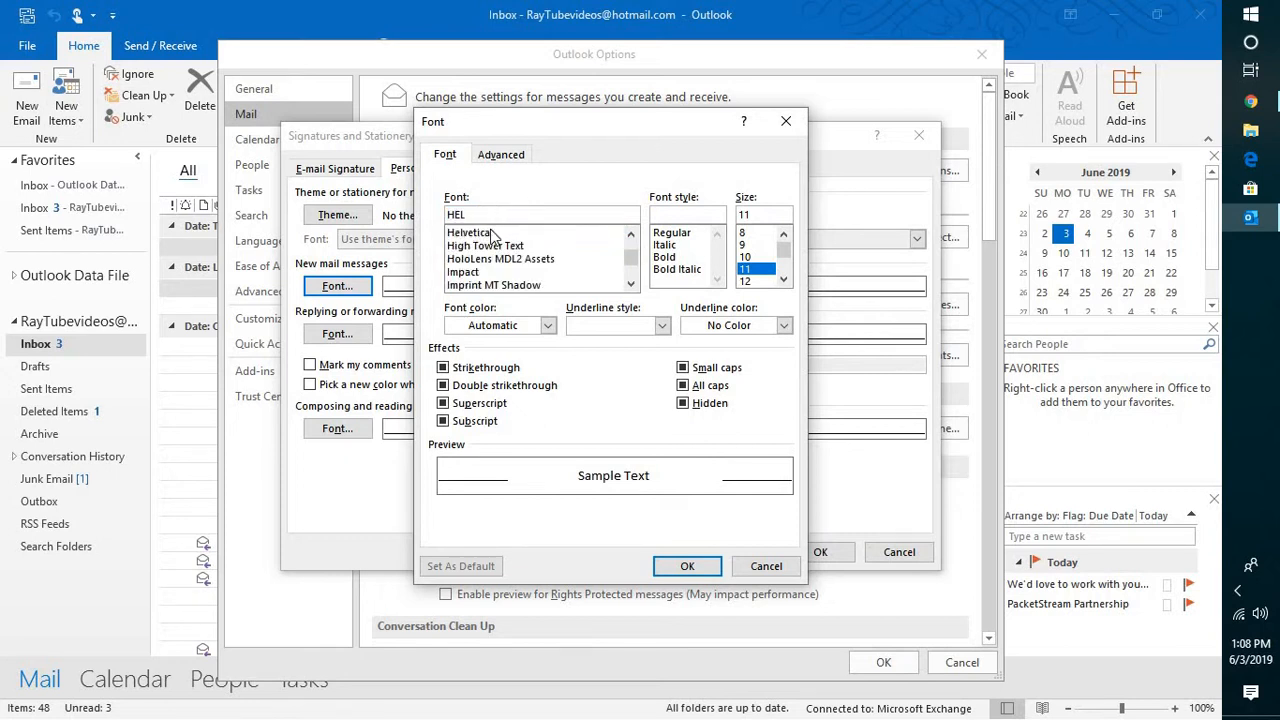
{"action": "left_click", "coordinate": [676, 268]}
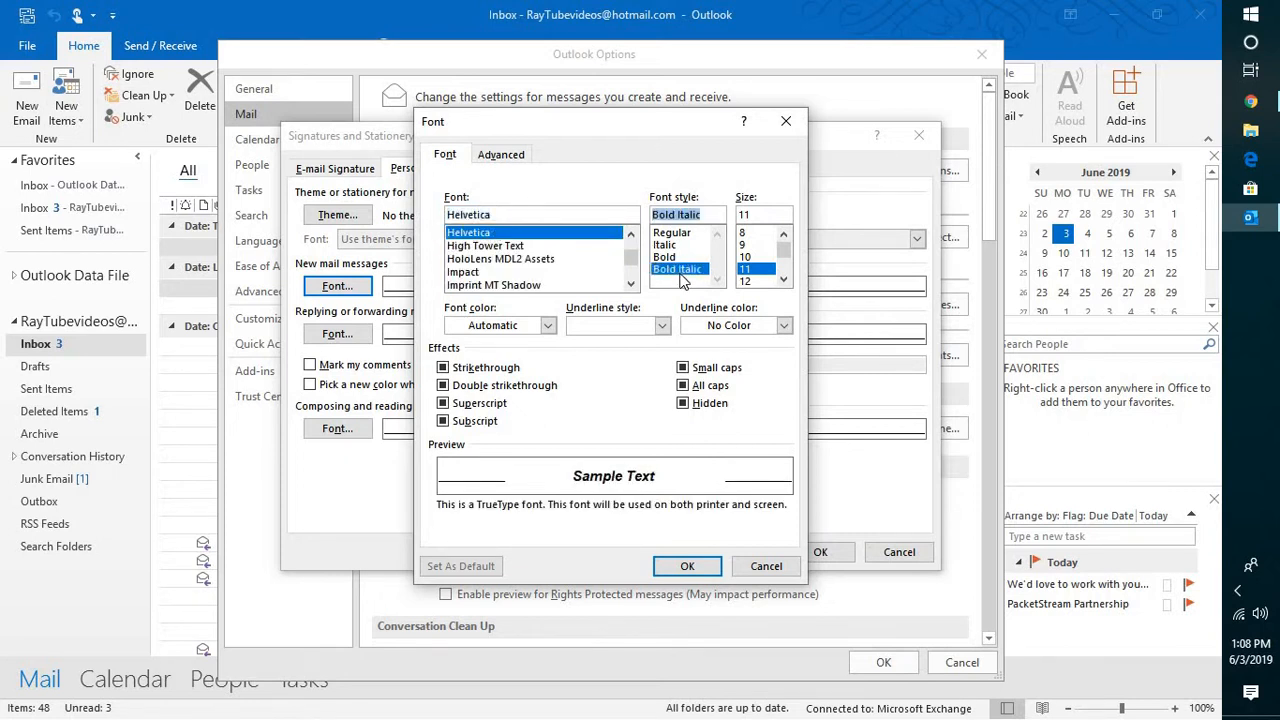
{"action": "mouse_move", "coordinate": [604, 490]}
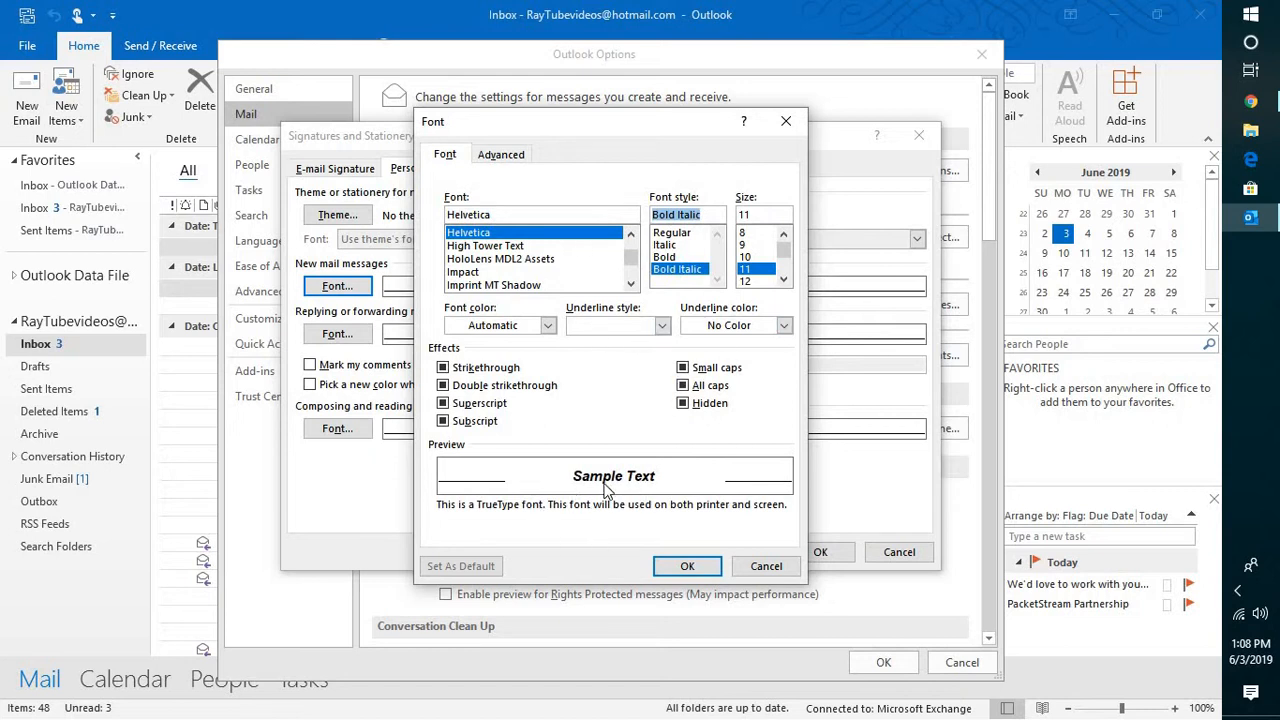
{"action": "mouse_move", "coordinate": [644, 476]}
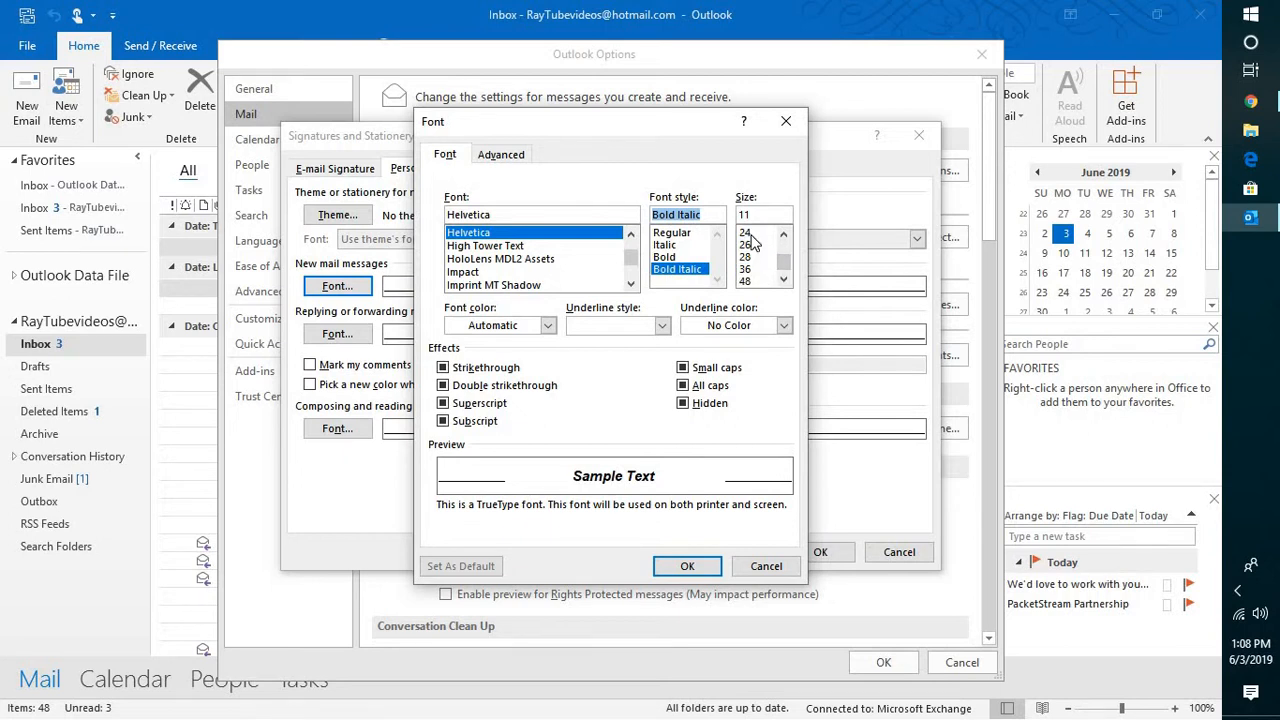
{"action": "left_click", "coordinate": [746, 232]}
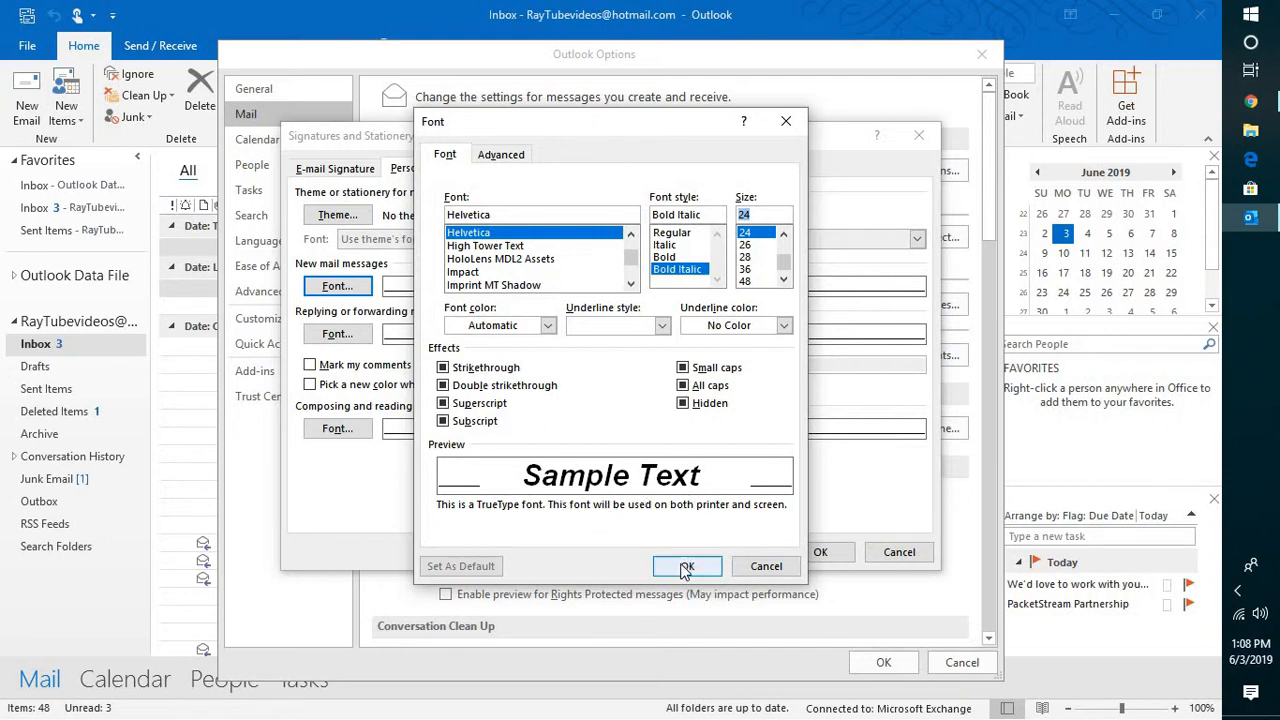
{"action": "left_click", "coordinate": [688, 566]}
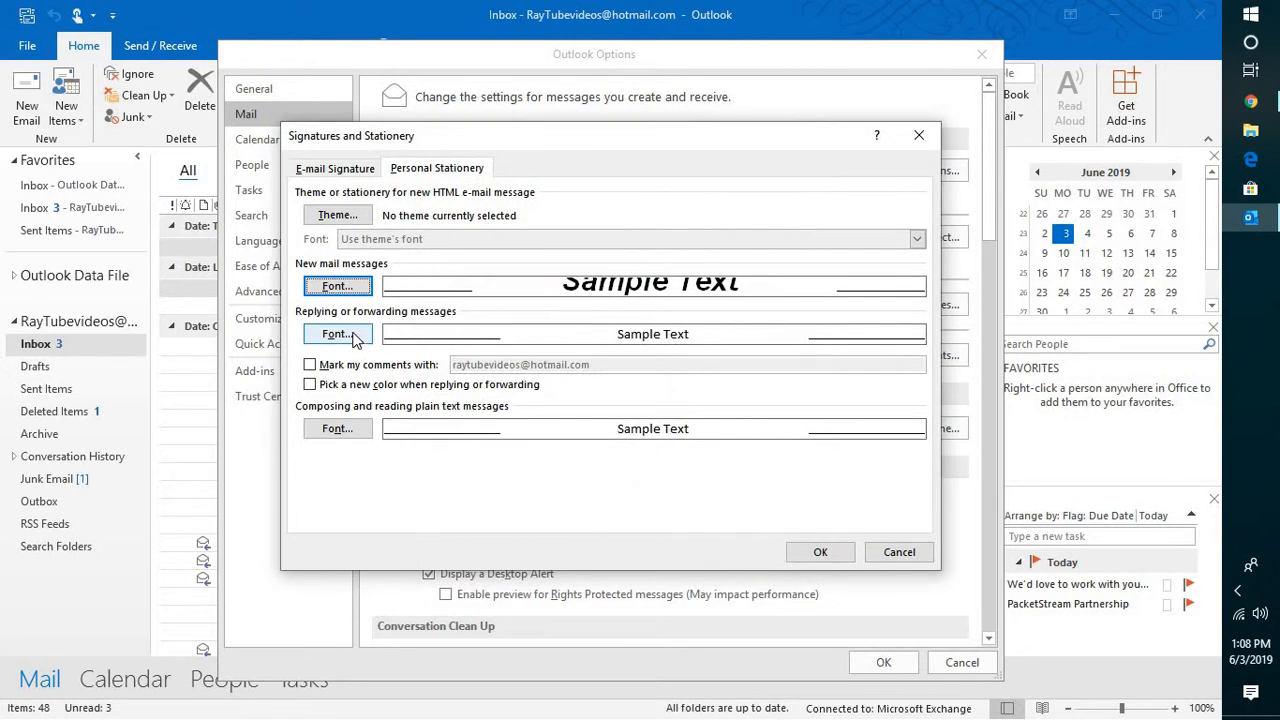
Set the reply/forward font to Algerian, Bold, size 18, orange, and confirm all dialogs.
{"action": "left_click", "coordinate": [336, 332]}
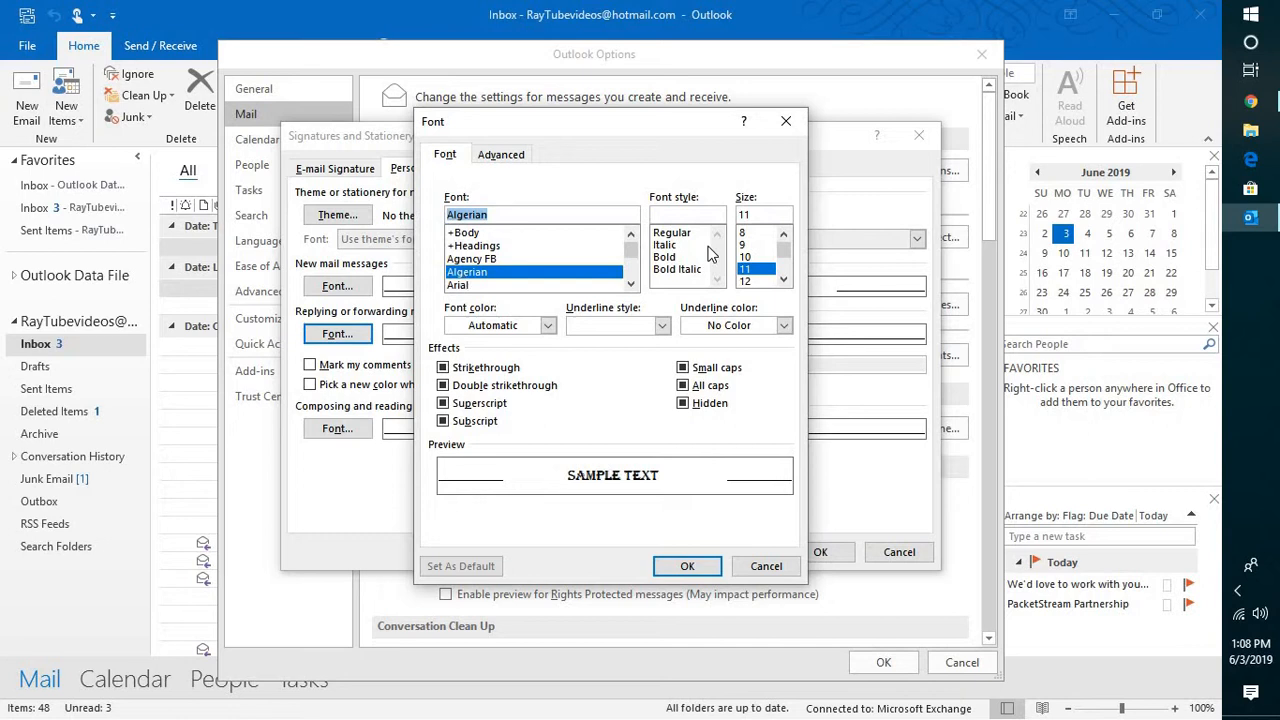
{"action": "mouse_move", "coordinate": [678, 264]}
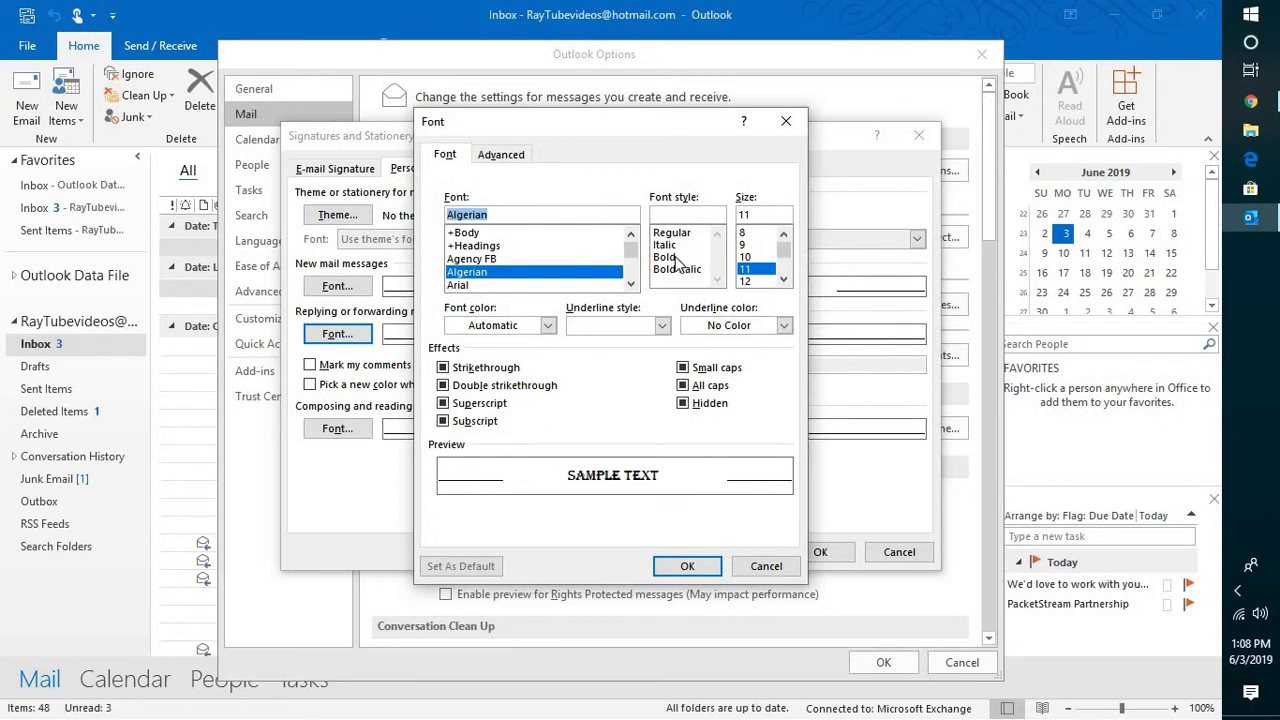
{"action": "left_click", "coordinate": [664, 256]}
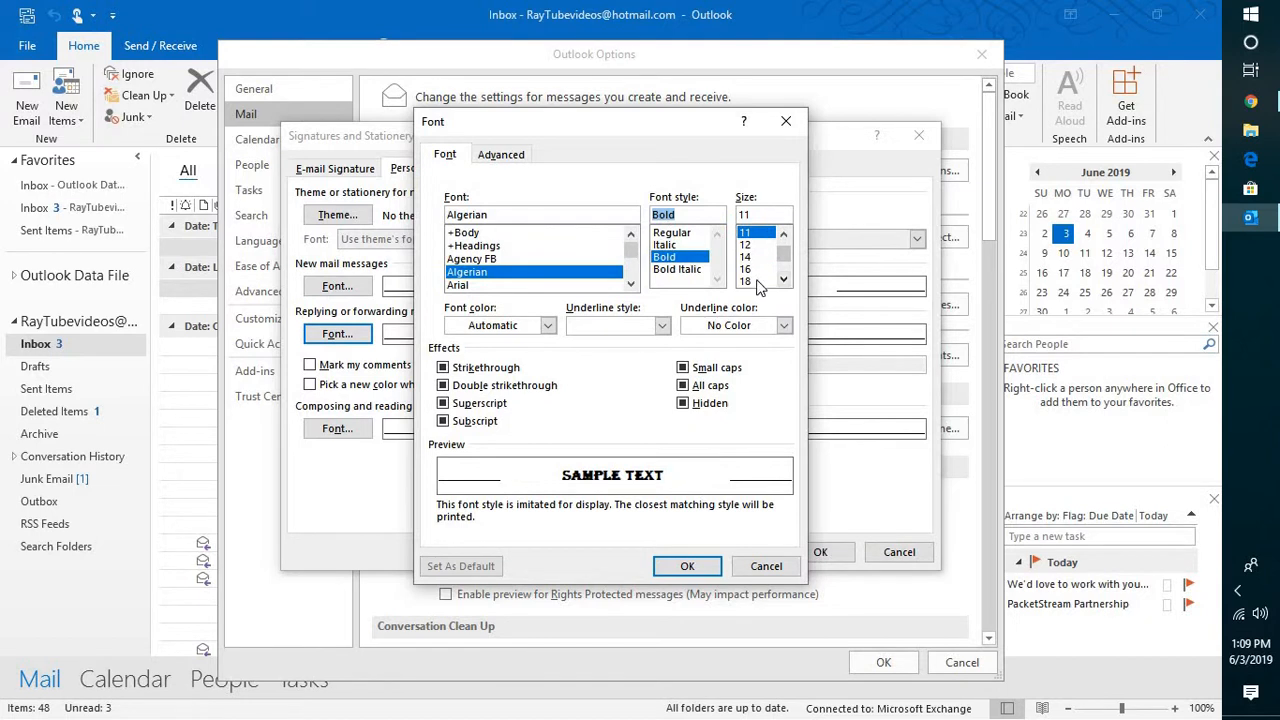
{"action": "left_click", "coordinate": [744, 280]}
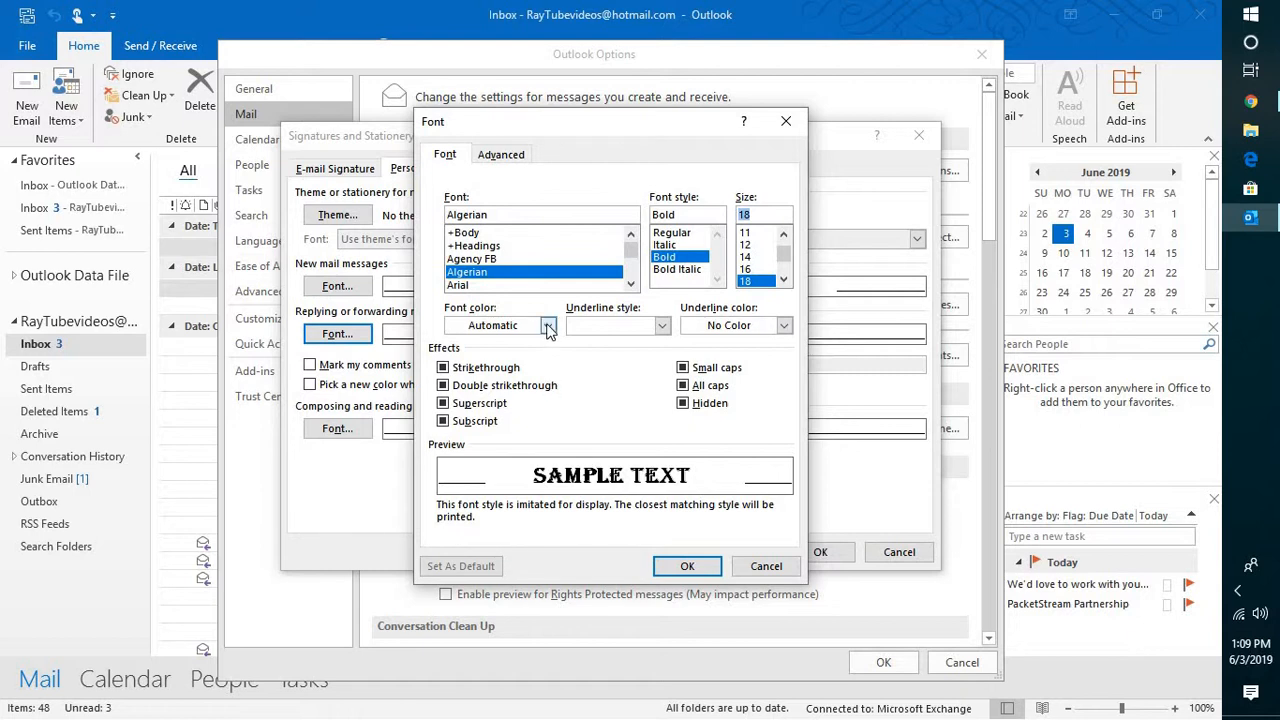
{"action": "left_click", "coordinate": [548, 324]}
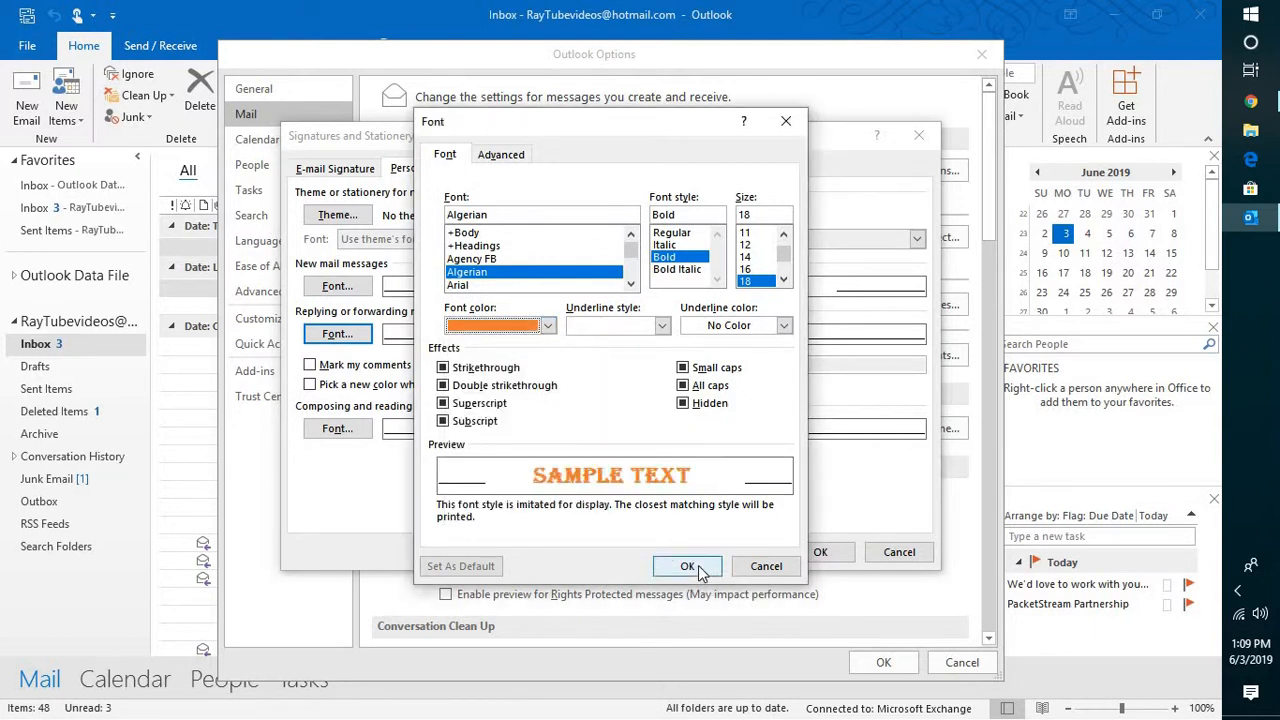
{"action": "left_click", "coordinate": [688, 566]}
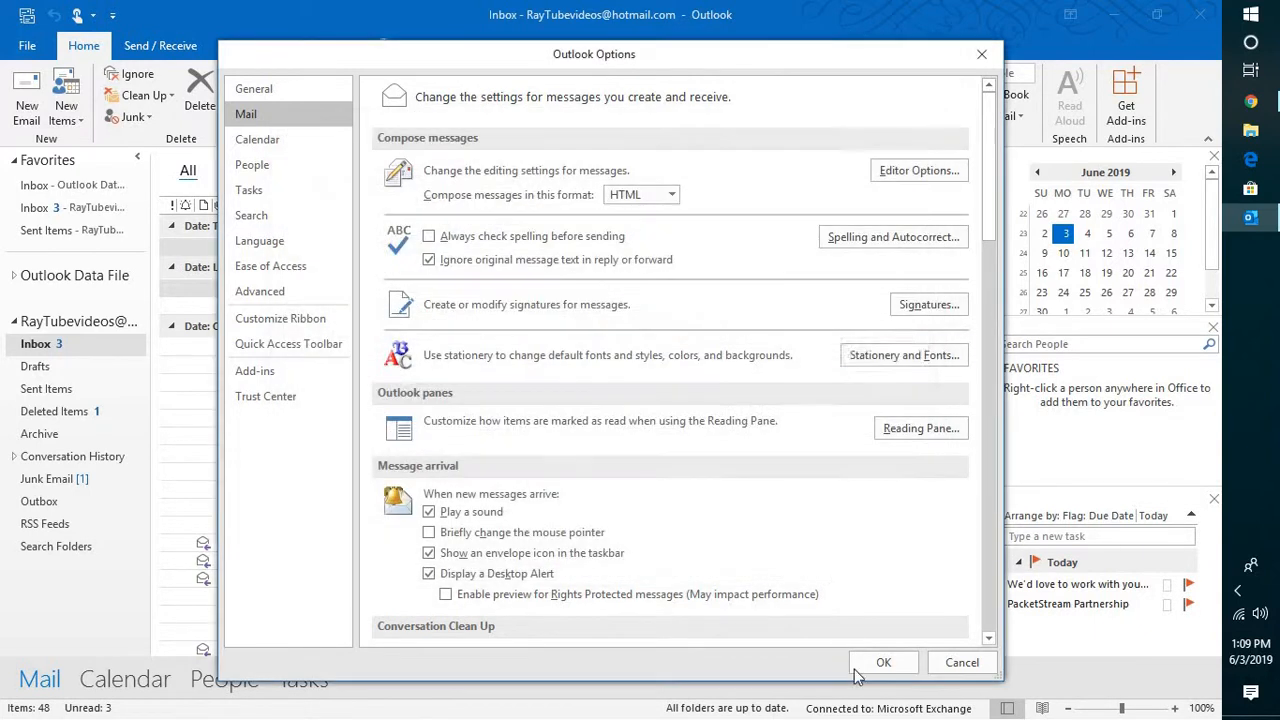
{"action": "left_click", "coordinate": [884, 662]}
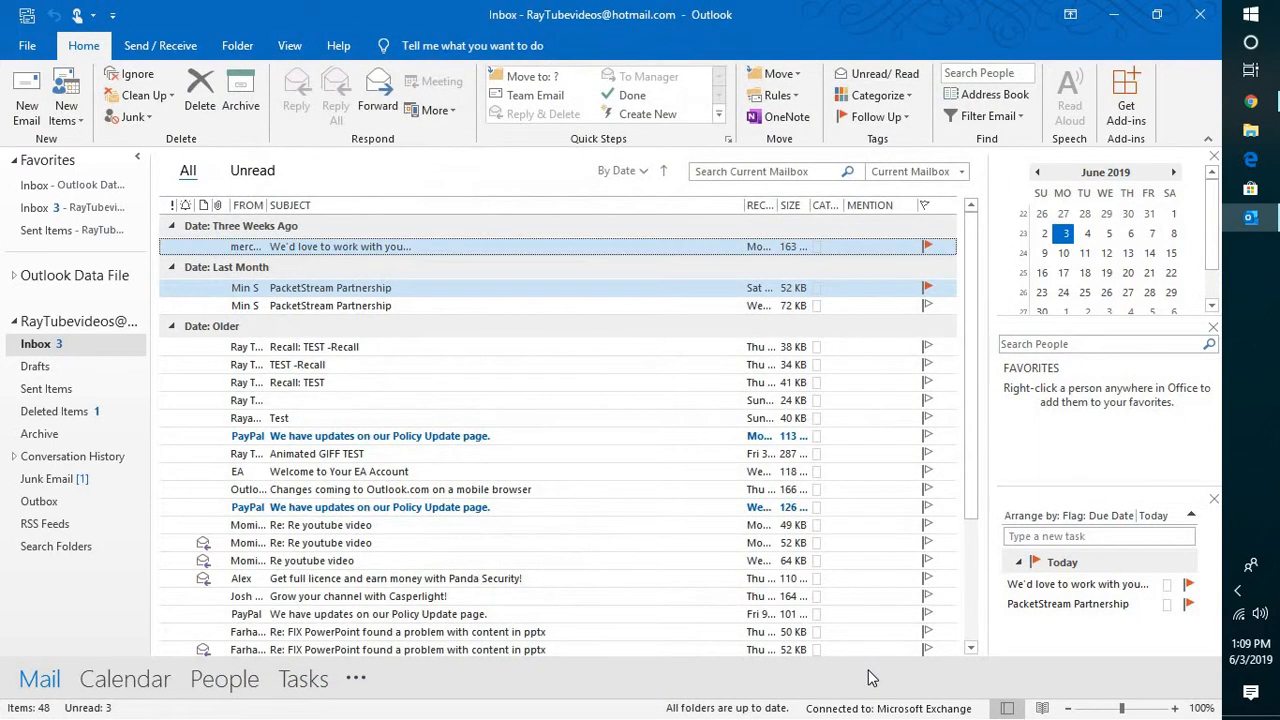
{"action": "left_click", "coordinate": [26, 104]}
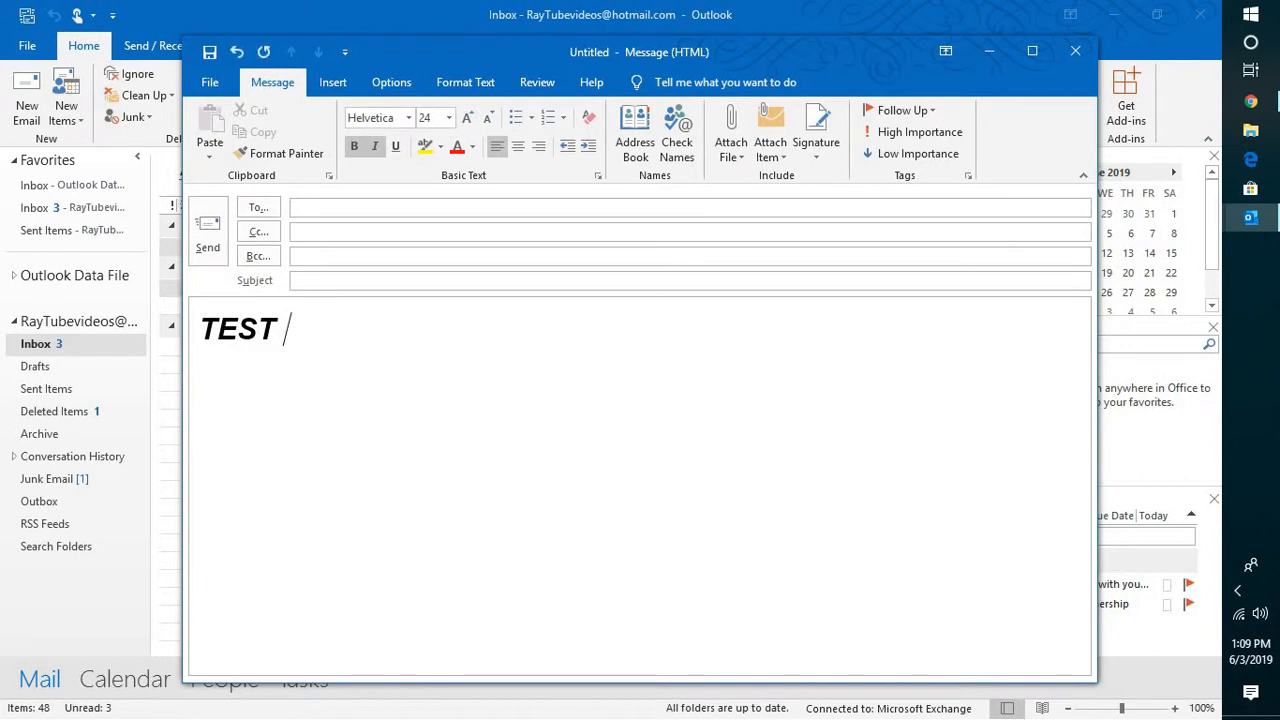
{"action": "type", "text": "TEST"}
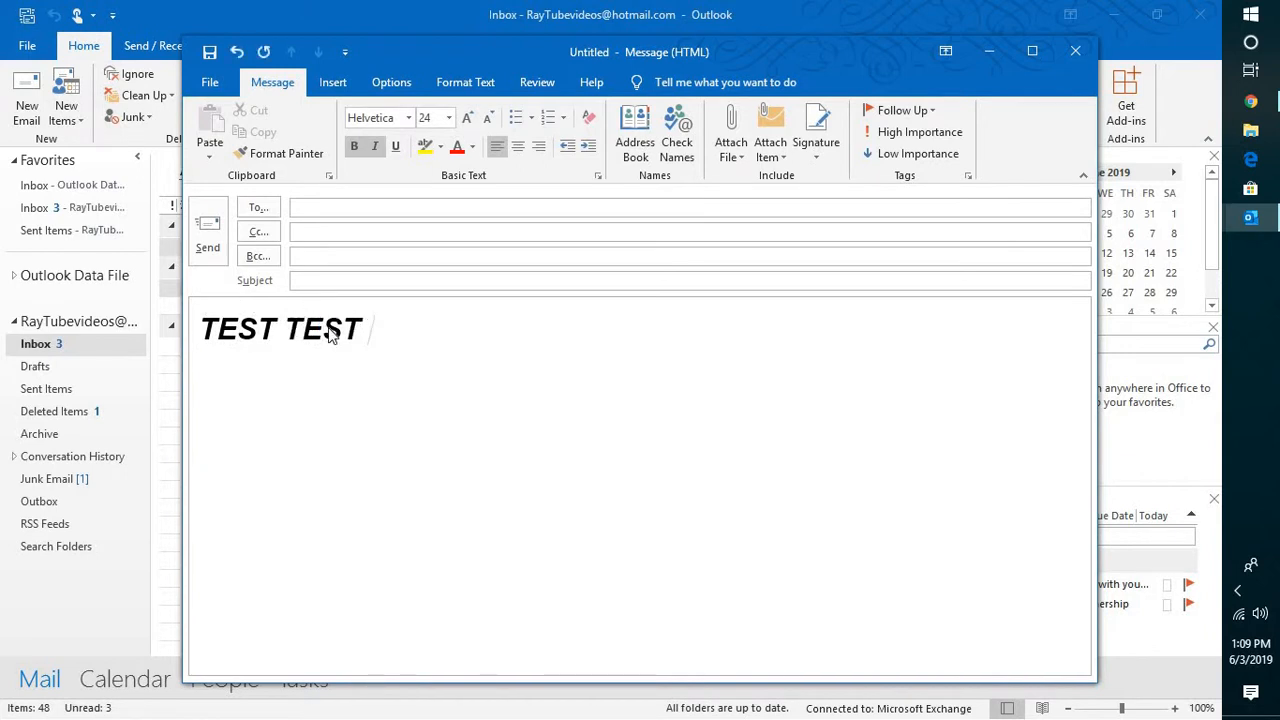
{"action": "left_click", "coordinate": [1076, 52]}
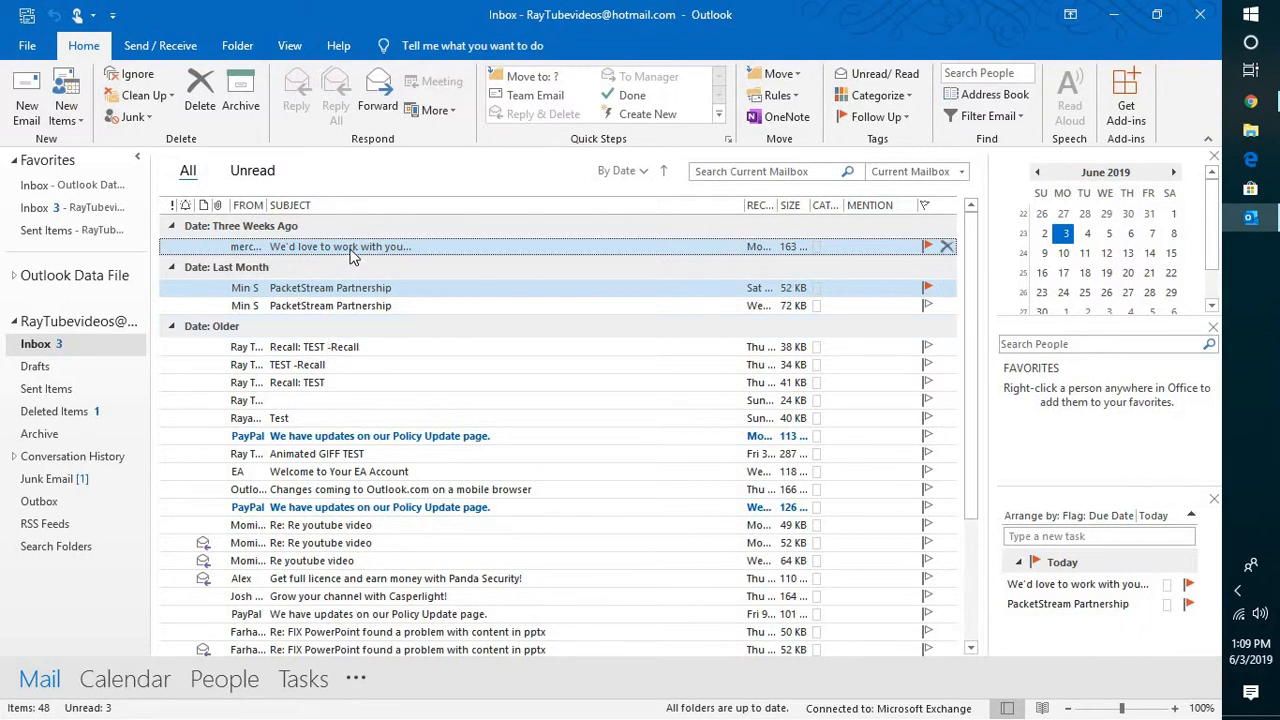
{"action": "mouse_move", "coordinate": [336, 288]}
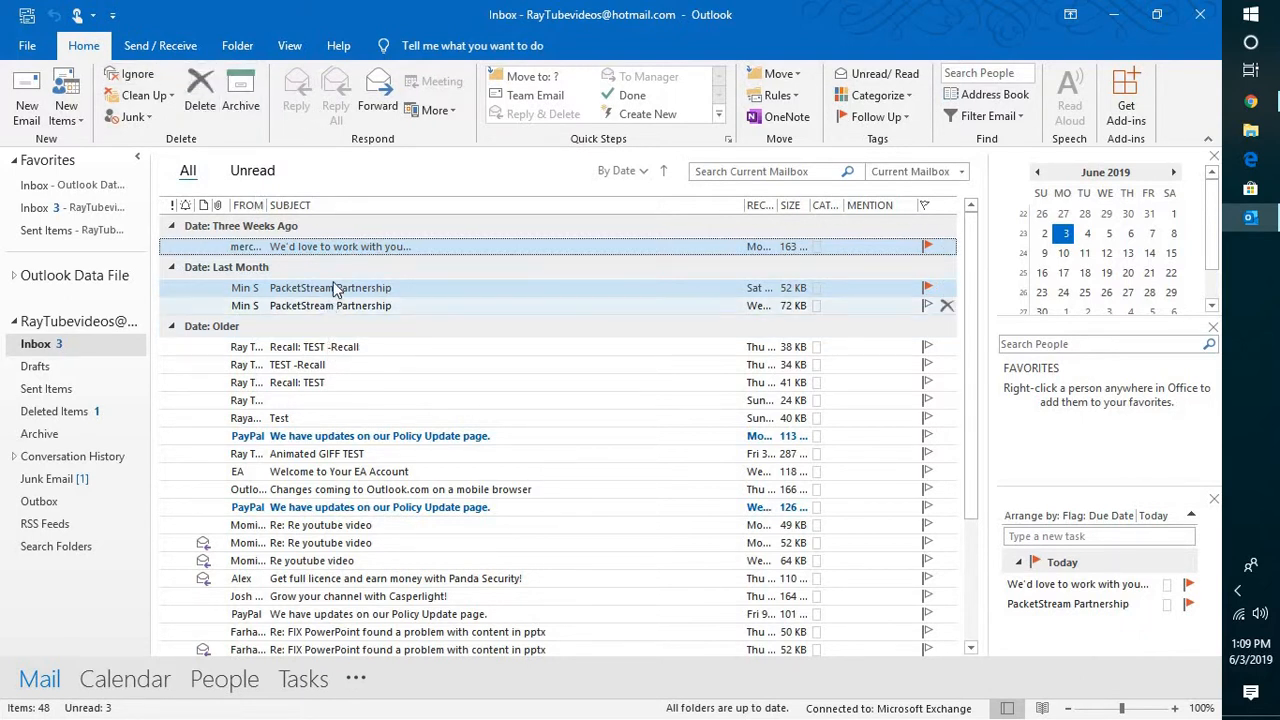
{"action": "double_click", "coordinate": [340, 246]}
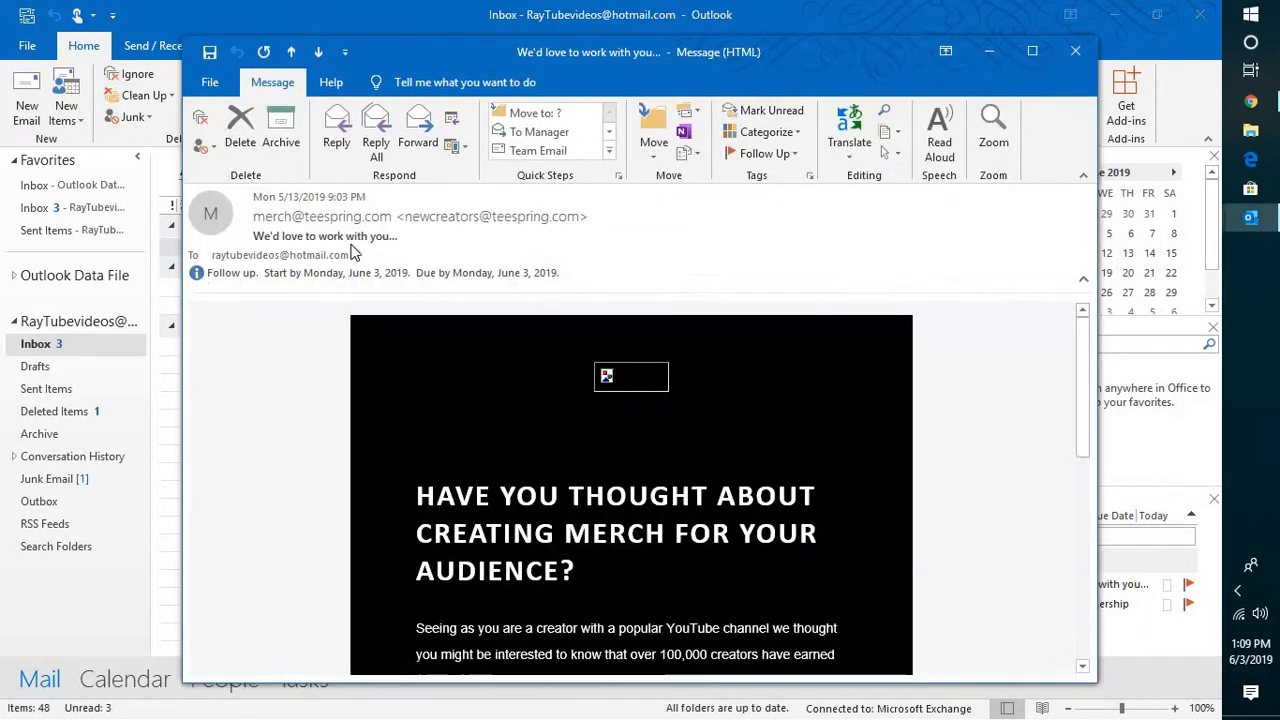
{"action": "left_click", "coordinate": [336, 130]}
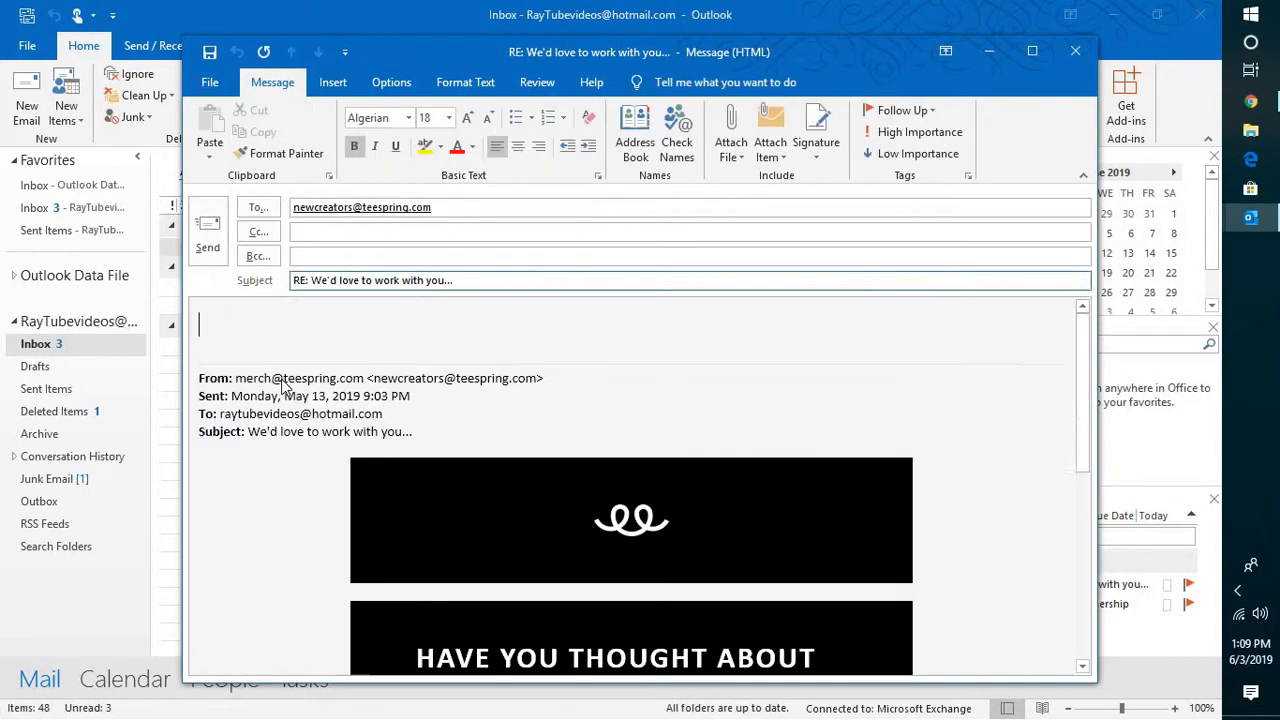
{"action": "type", "text": "TEST"}
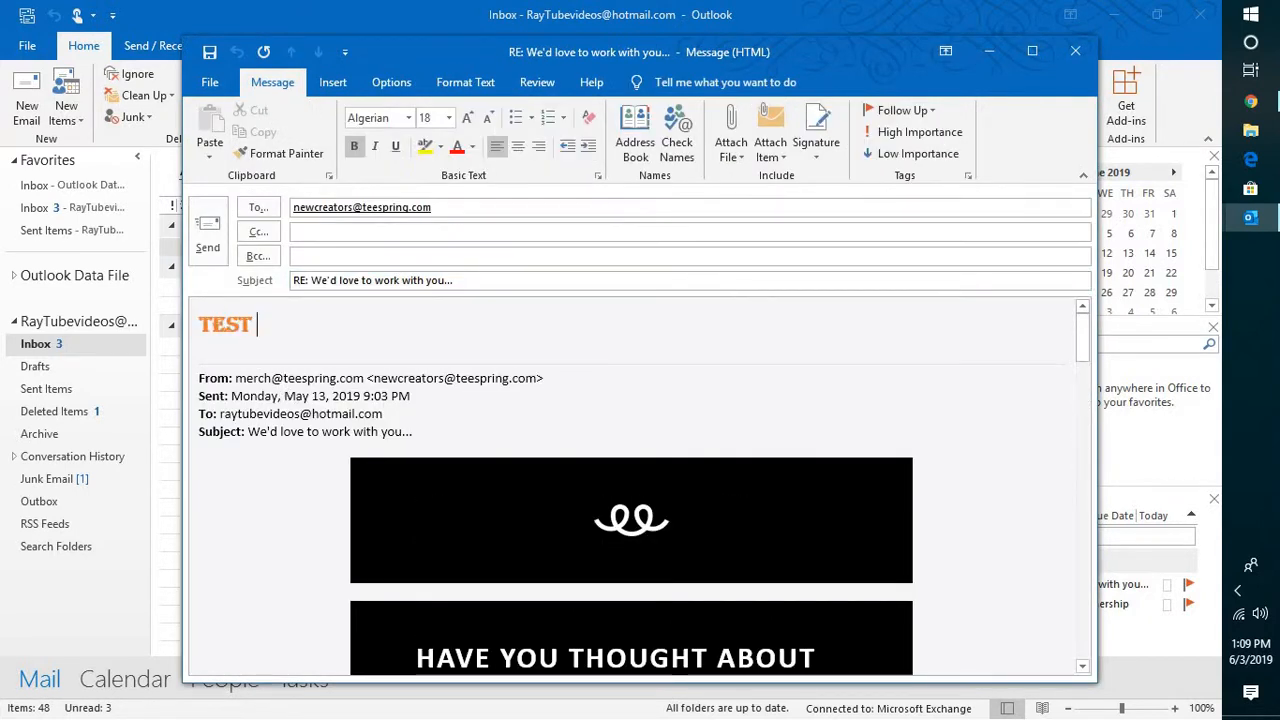
{"action": "type", "text": "TEST"}
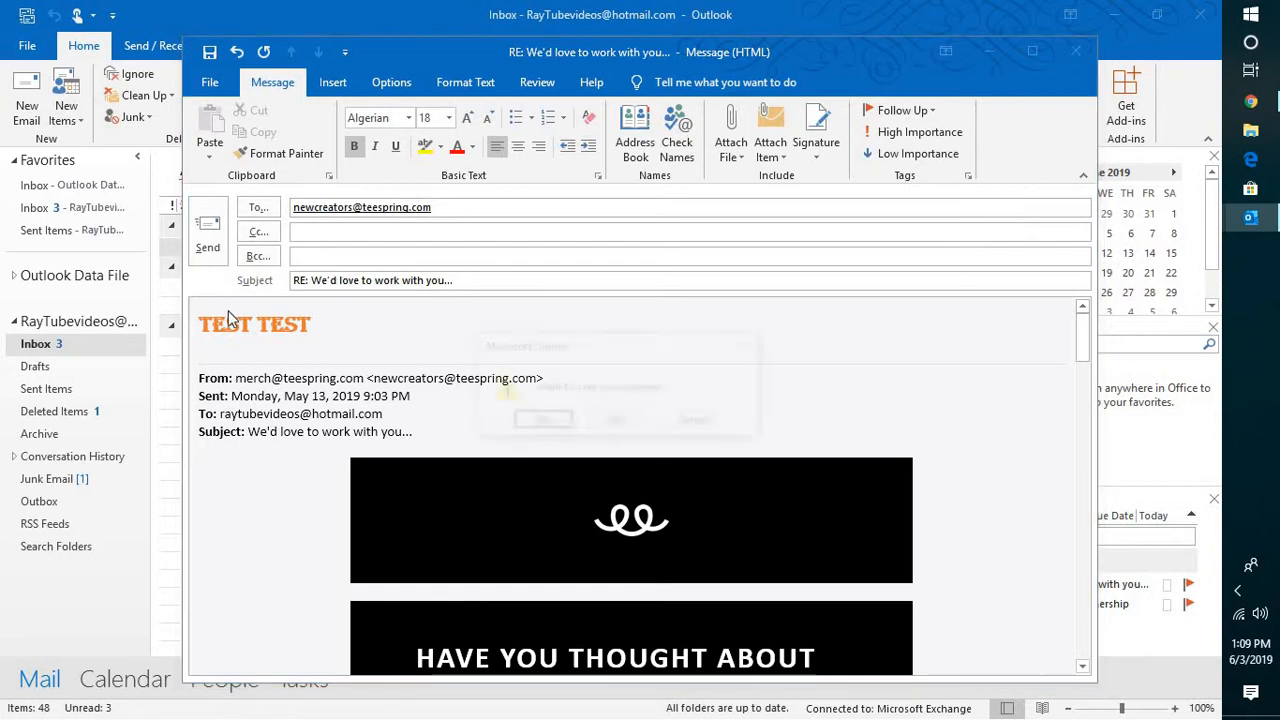
{"action": "left_click", "coordinate": [1076, 52]}
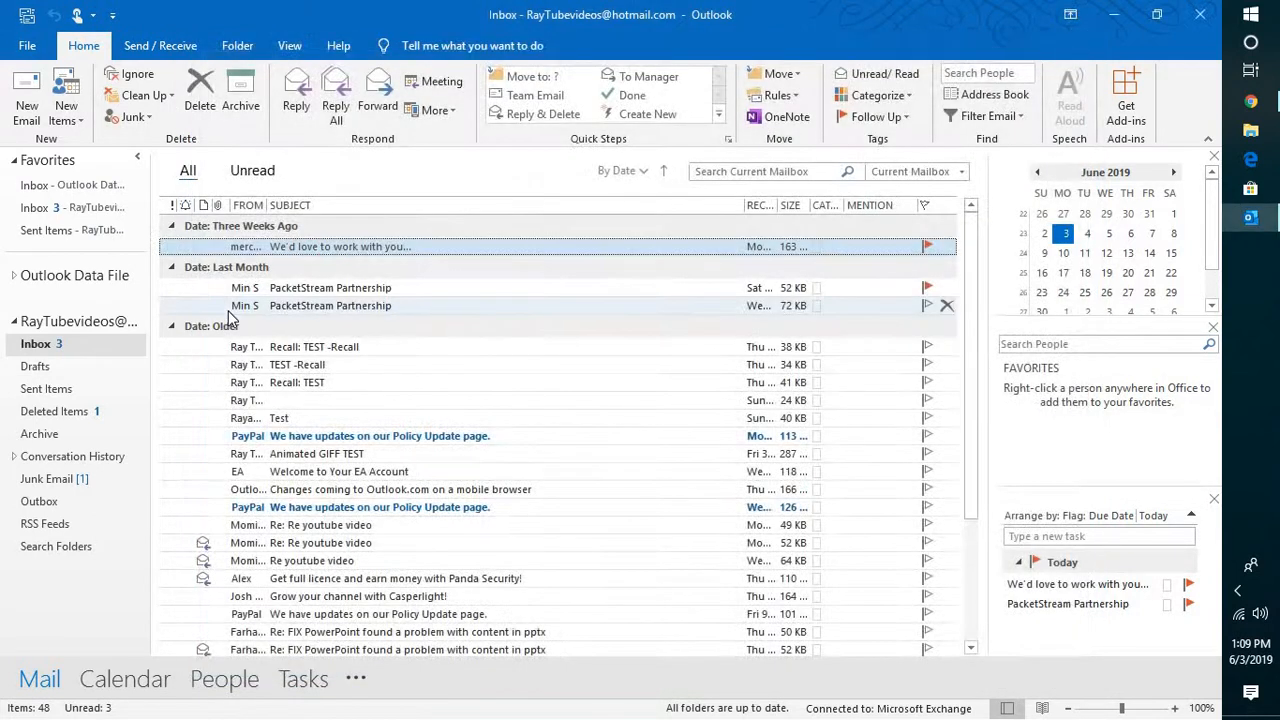